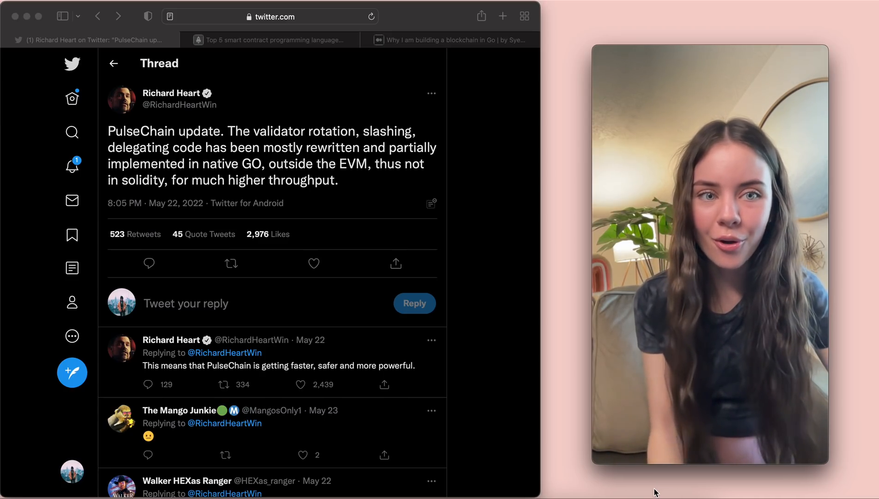
mouse_move(506, 415)
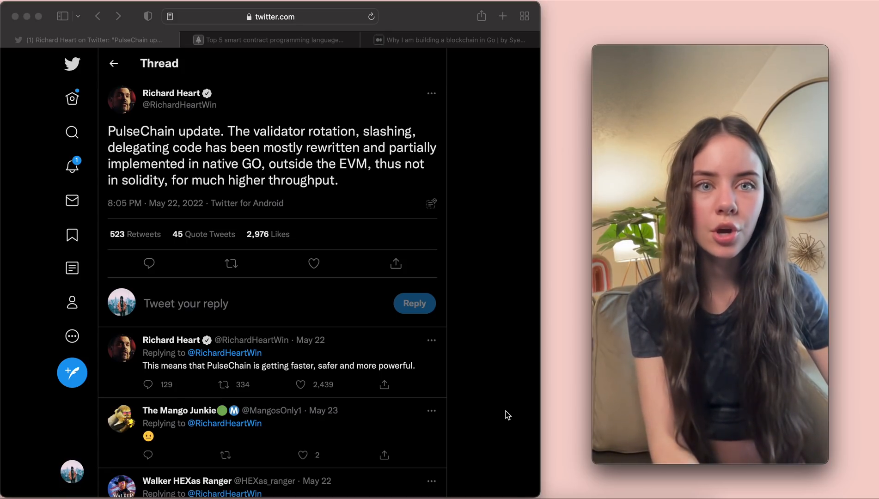
mouse_move(307, 71)
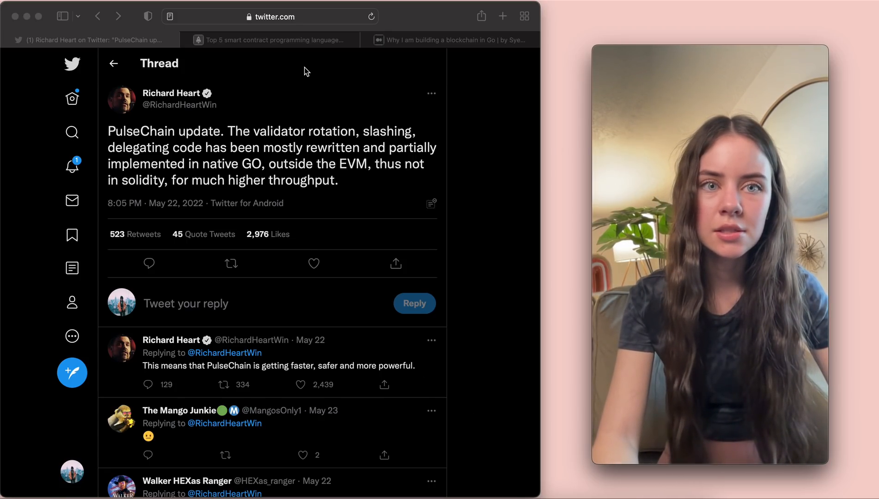
Read the LogRocket 'Top 5 smart contract programming languages' article through Solidity's example and advantages.
left_click(269, 39)
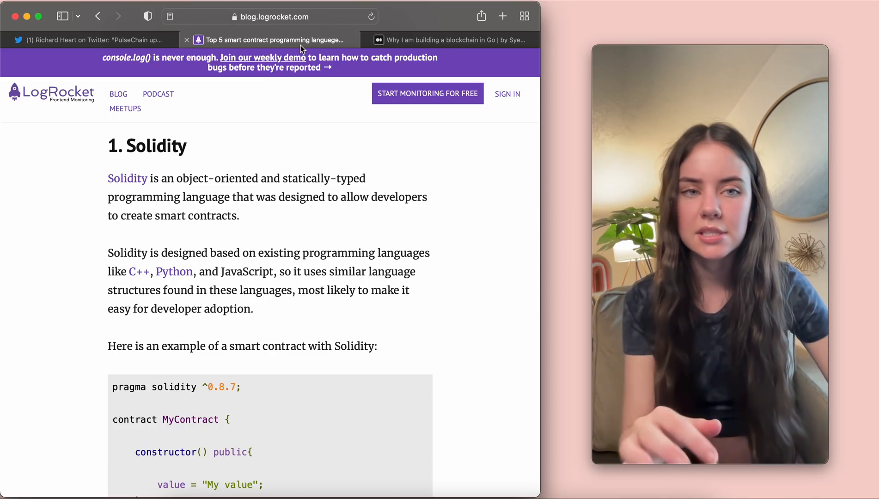
mouse_move(230, 143)
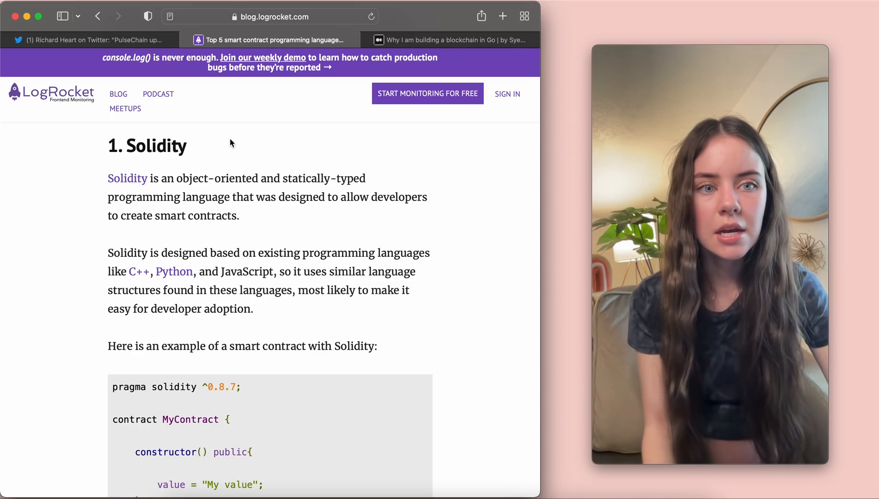
scroll("down", 3)
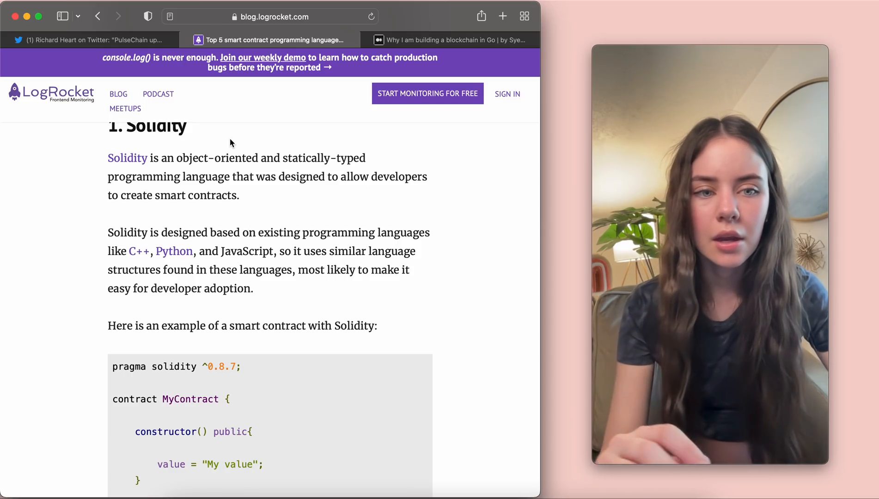
scroll("down", 3)
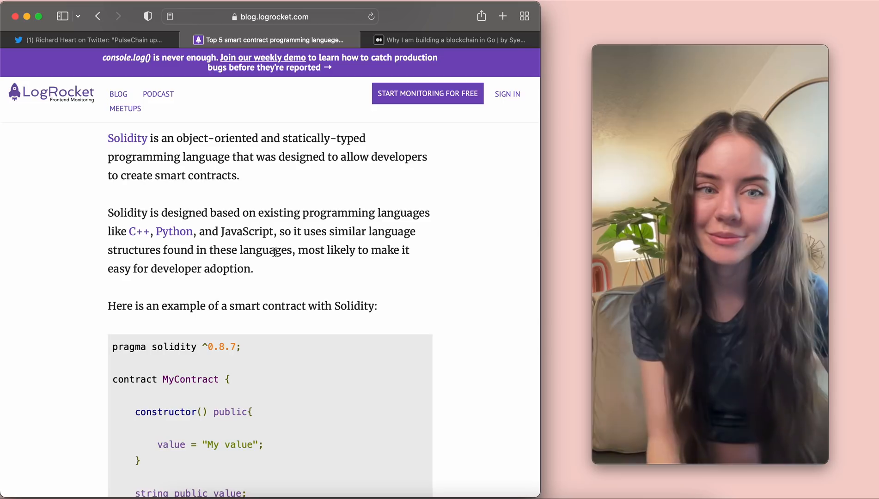
scroll("down", 3)
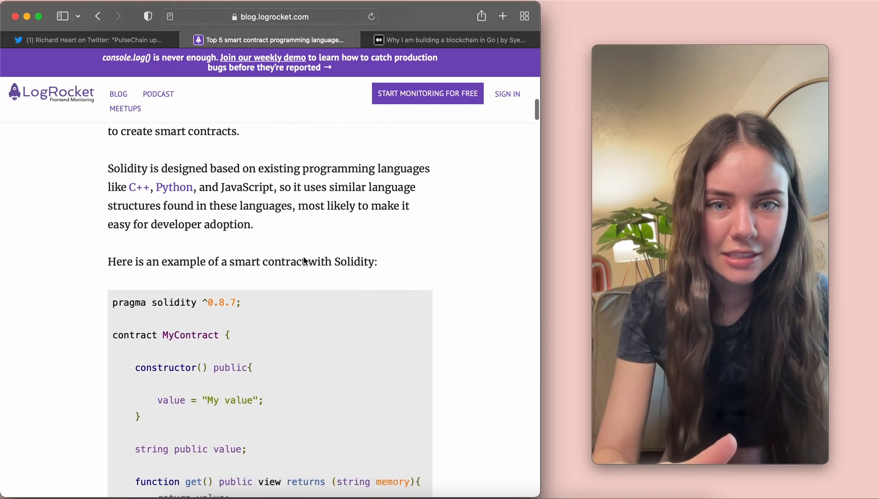
scroll("down", 3)
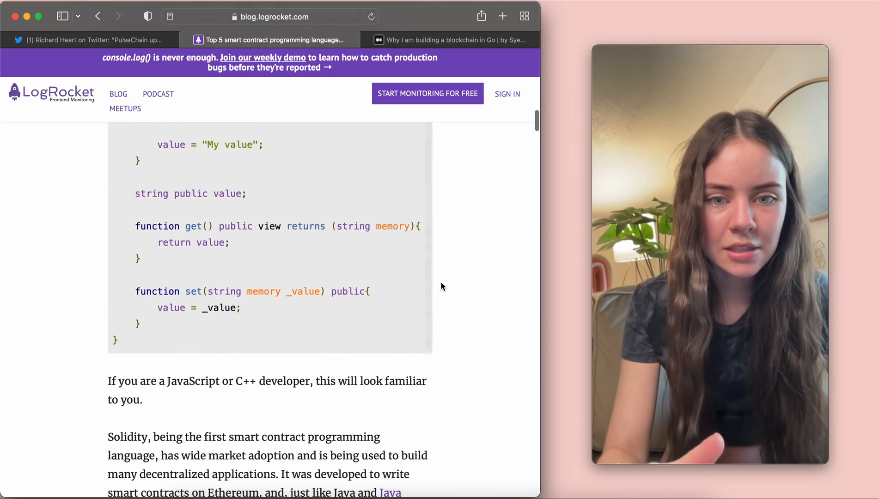
scroll("down", 3)
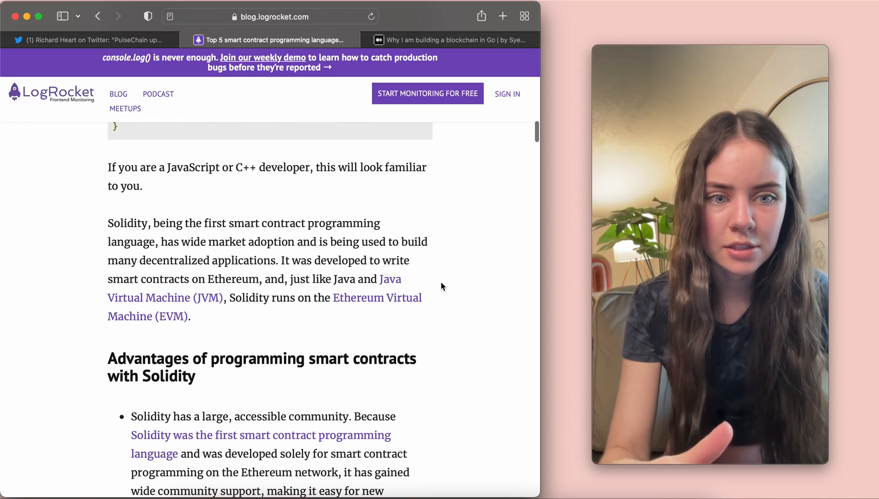
scroll("down", 3)
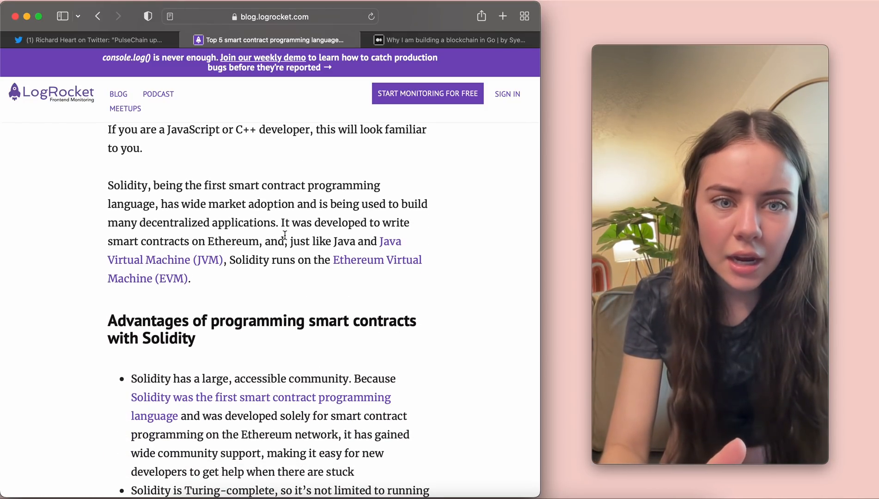
mouse_move(374, 305)
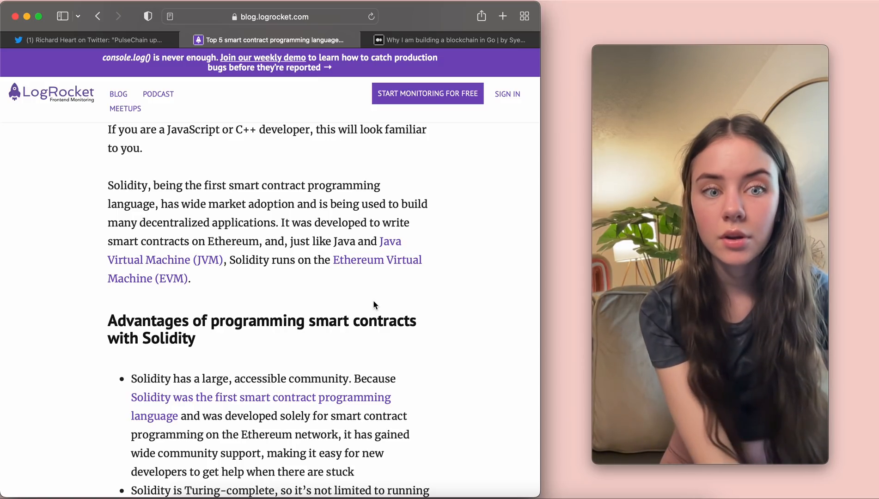
mouse_move(87, 40)
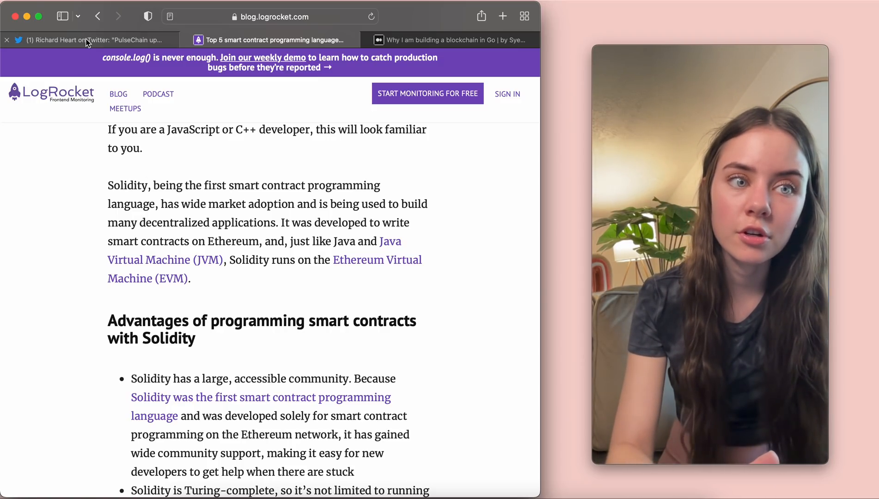
Return to Richard Heart's PulseChain tweet and highlight the word EVM.
left_click(84, 40)
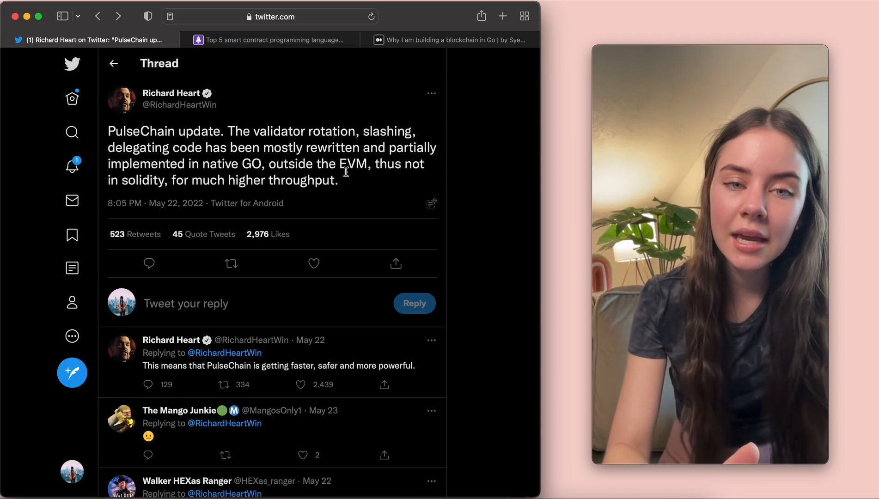
double_click(351, 163)
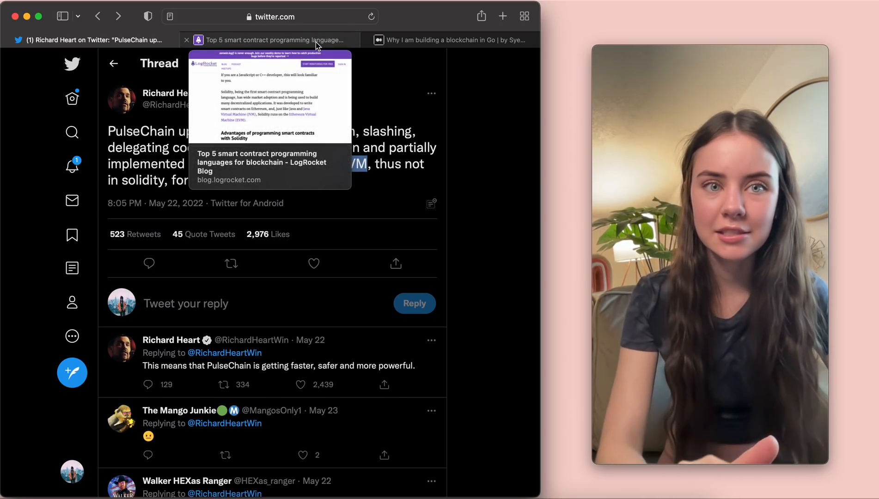
left_click(270, 40)
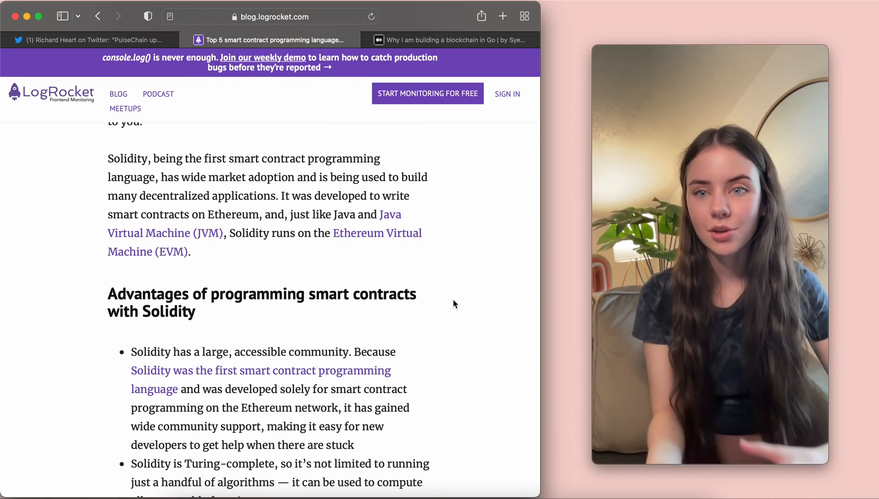
scroll("down", 3)
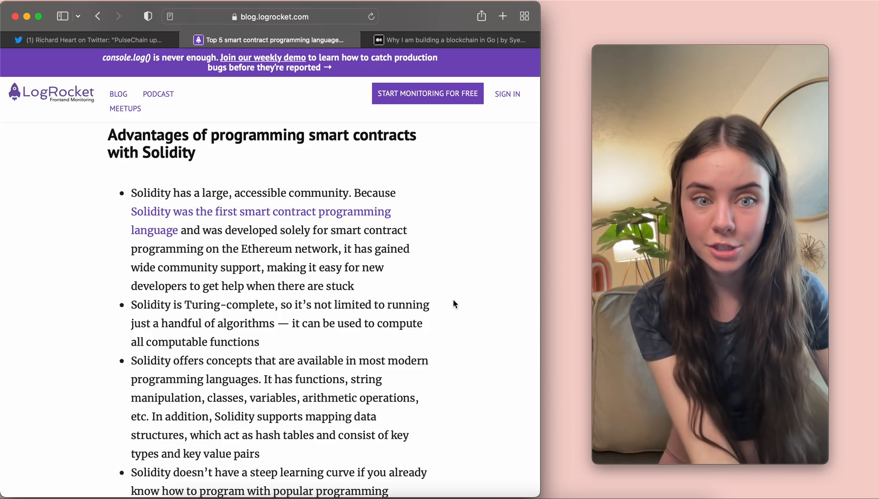
scroll("down", 3)
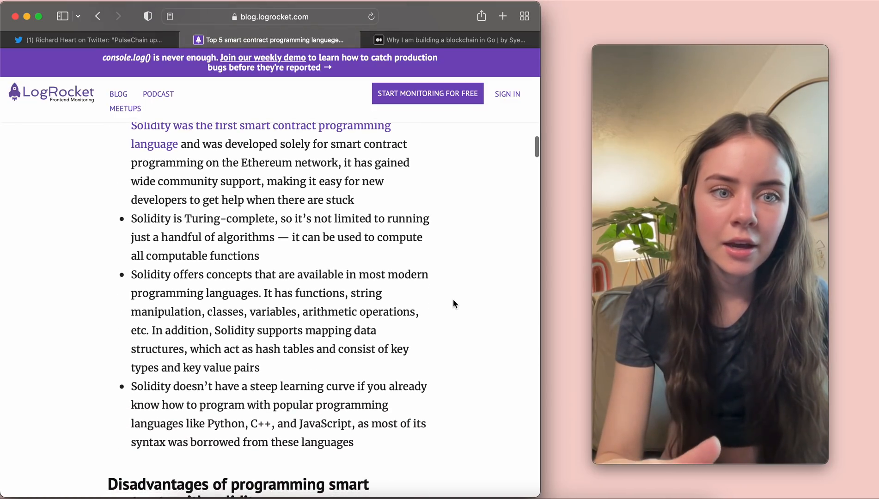
scroll("down", 3)
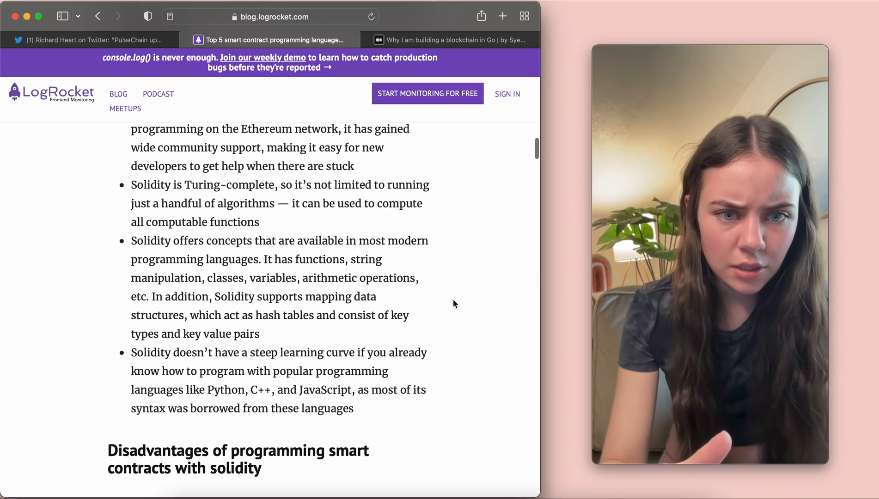
mouse_move(458, 328)
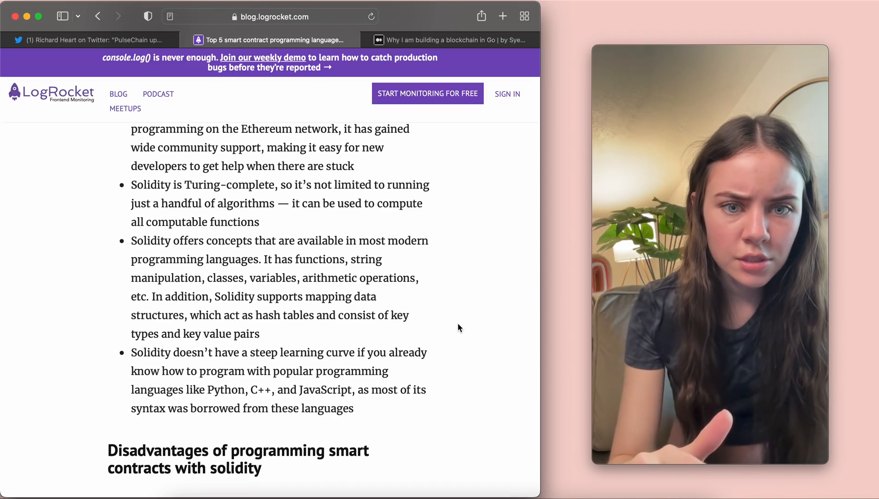
double_click(408, 241)
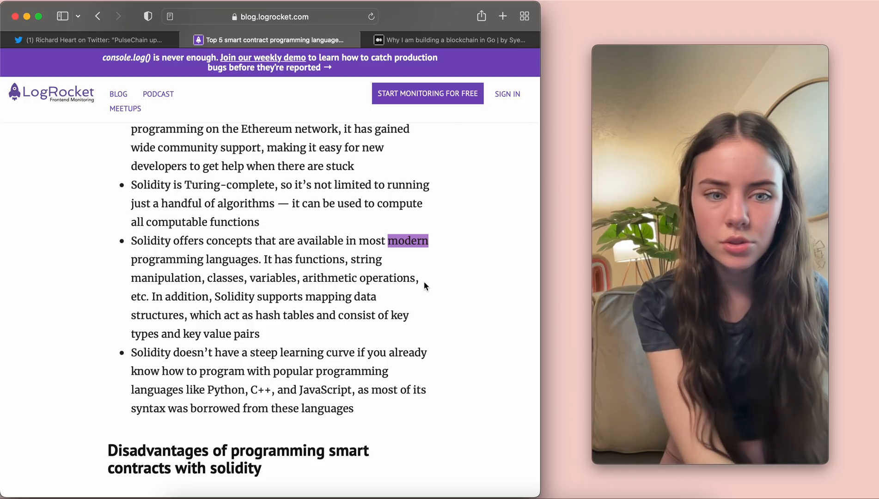
scroll("down", 3)
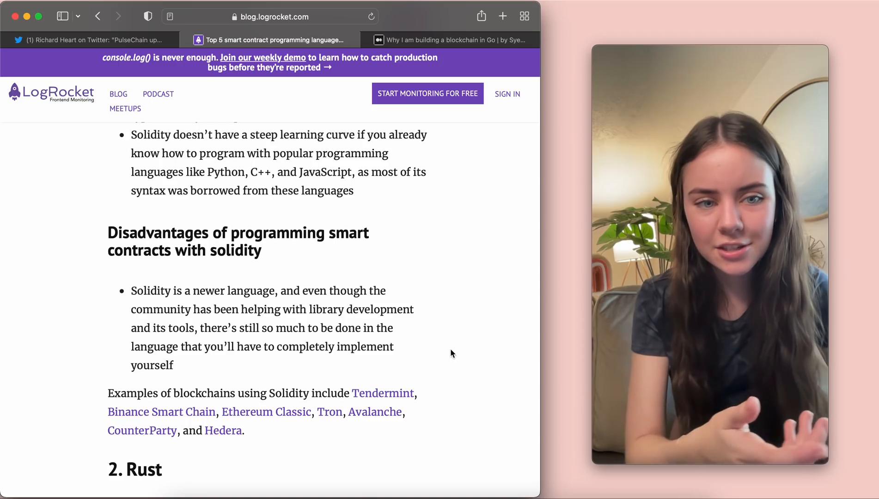
scroll("up", 3)
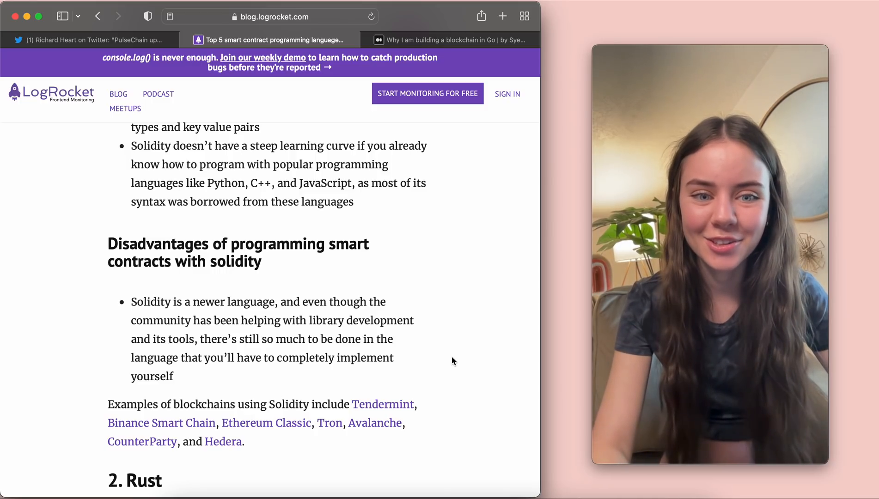
scroll("up", 3)
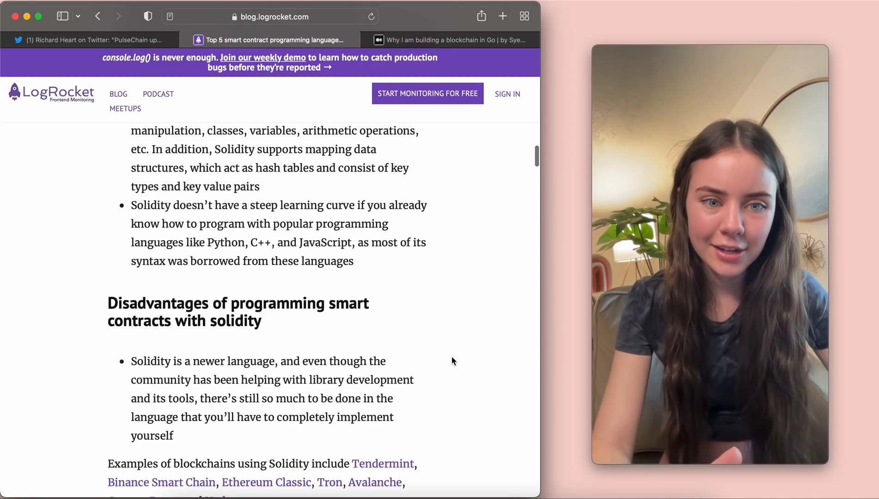
scroll("up", 3)
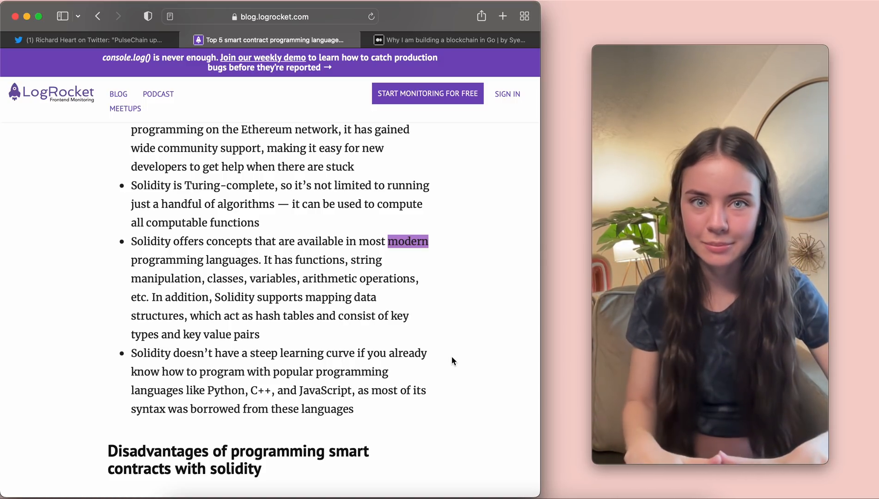
Check the Go advantages note, then switch to the Medium Go blockchain article.
left_click(422, 484)
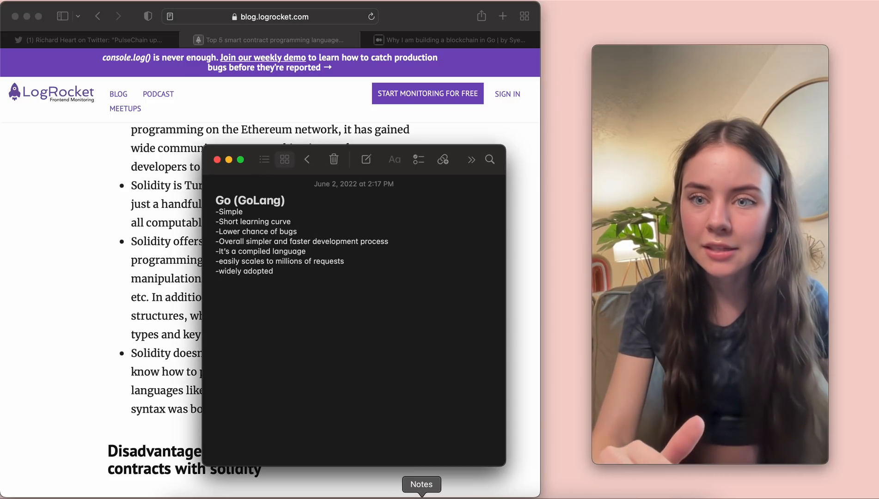
left_click(448, 40)
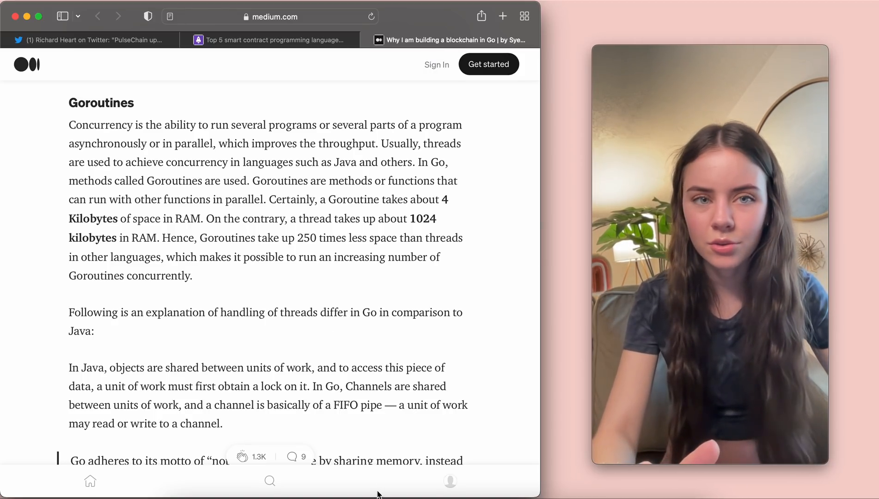
mouse_move(450, 482)
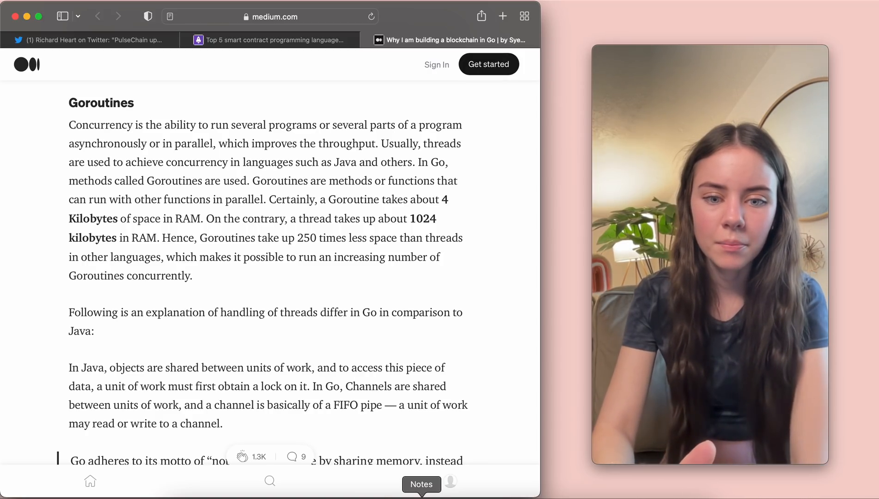
Bring the Go (GoLang) advantages note up from the Dock.
left_click(421, 484)
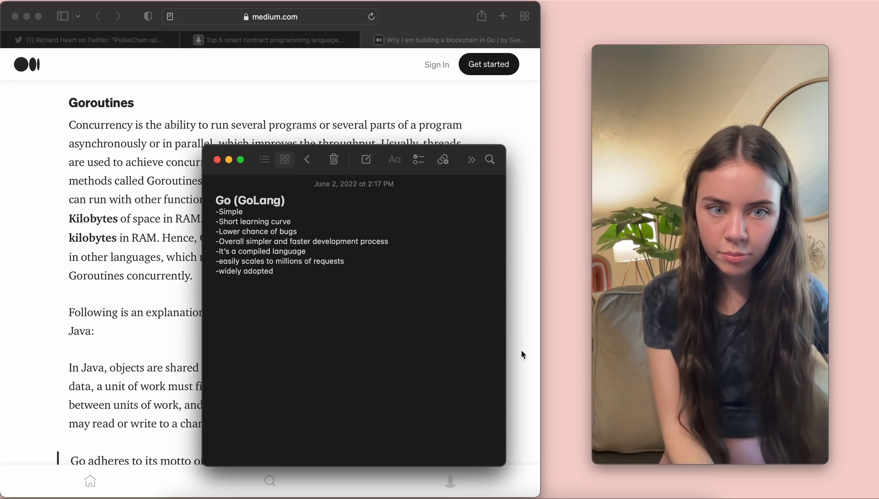
mouse_move(307, 253)
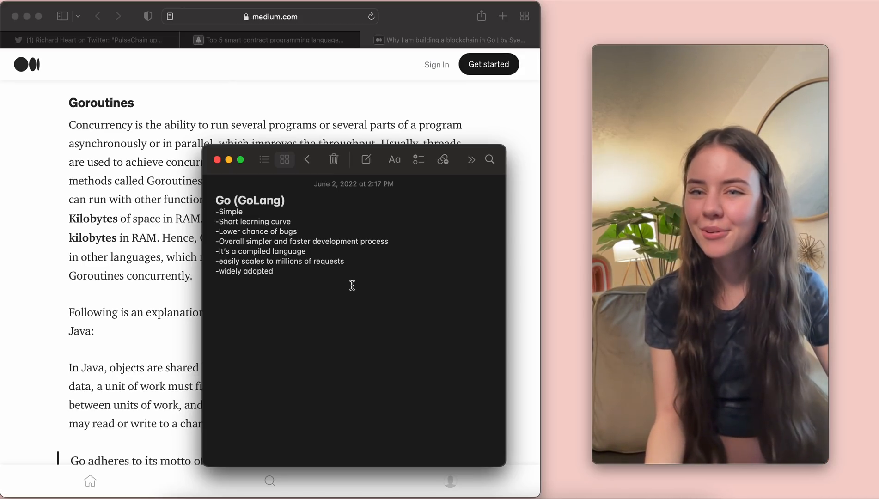
mouse_move(182, 313)
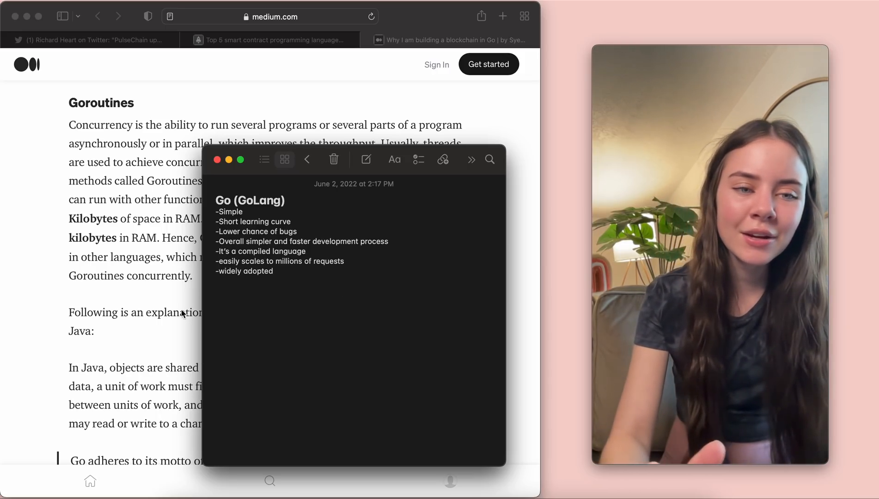
Bring the Medium Goroutines article in front of the Go note.
left_click(216, 159)
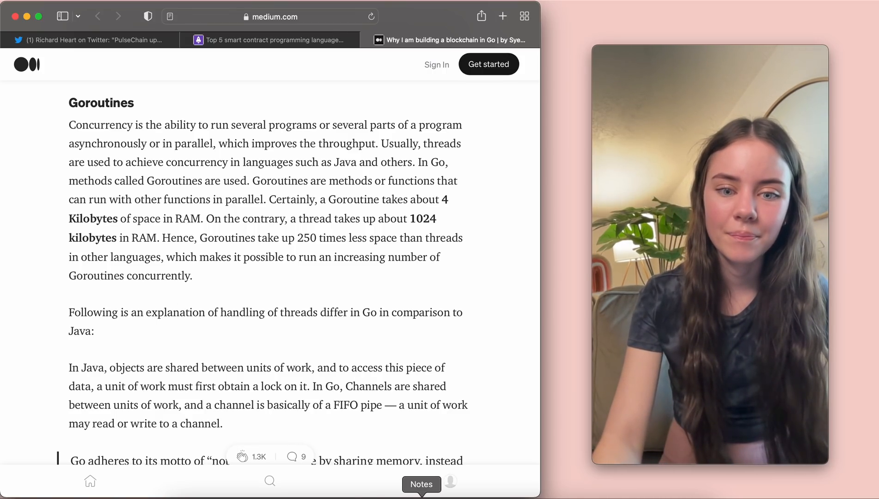
Briefly bring up the Go advantages note, then return the Goroutines article to front.
left_click(421, 484)
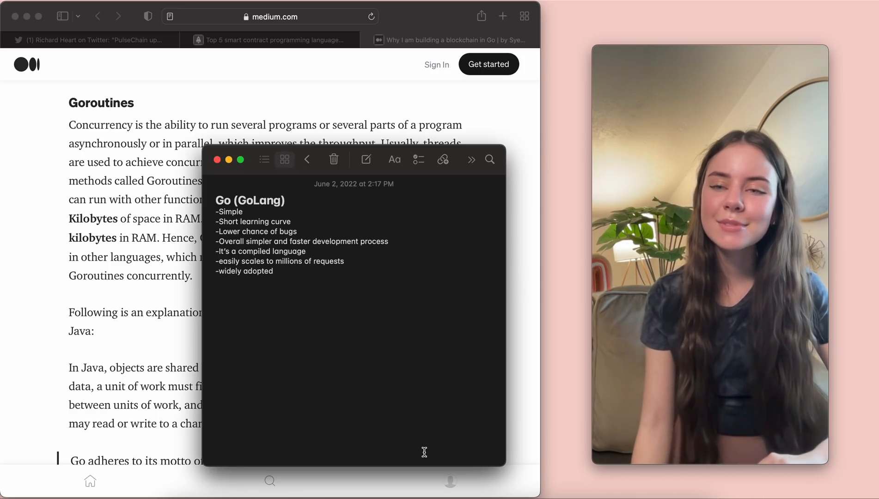
mouse_move(124, 353)
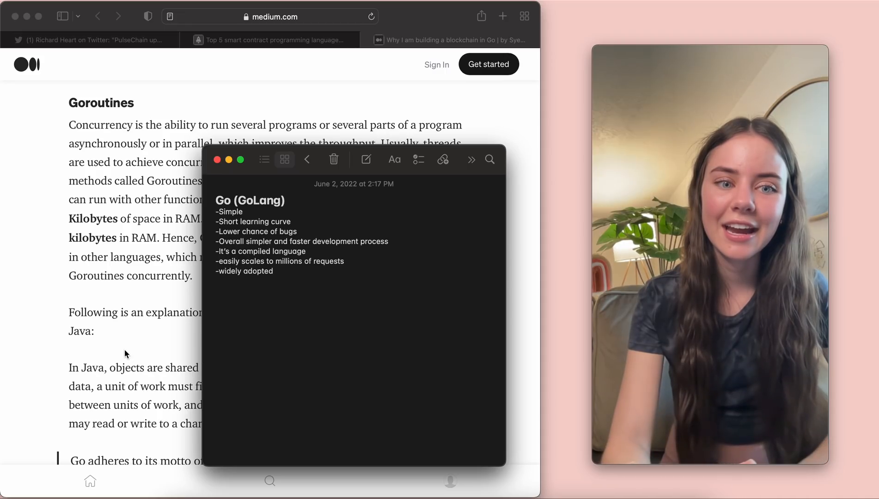
left_click(218, 160)
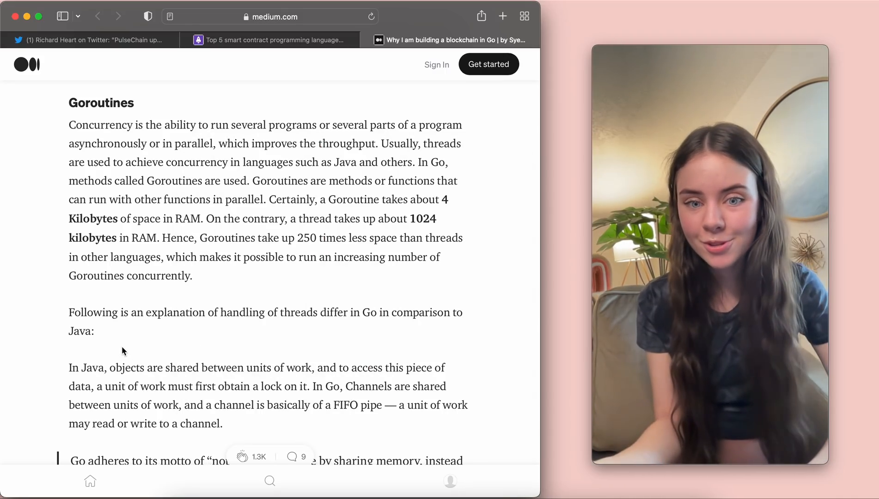